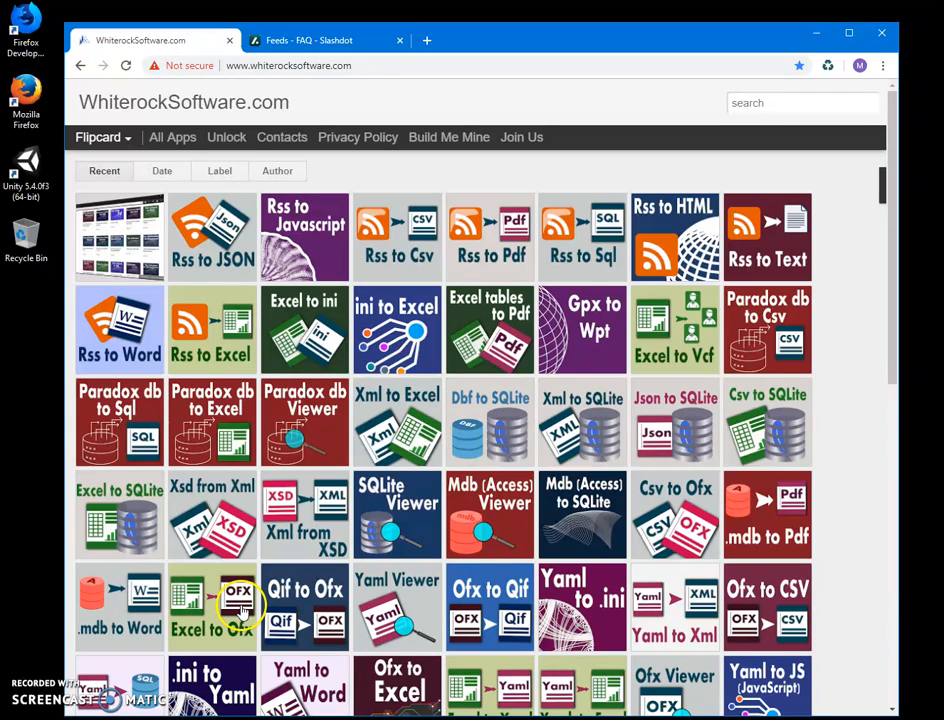
mouse_move(232, 616)
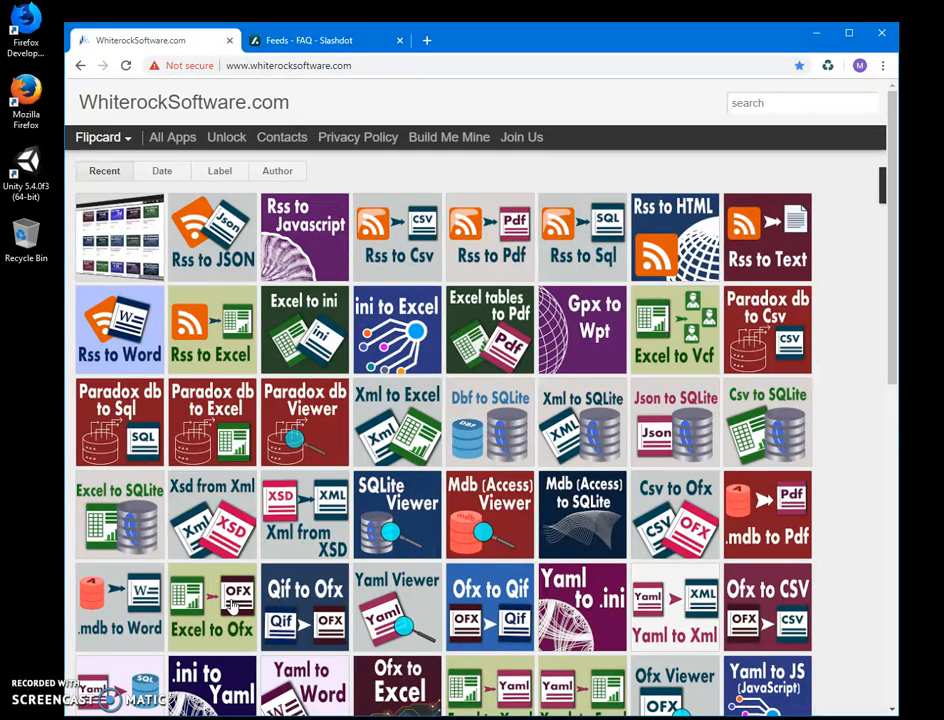
mouse_move(844, 132)
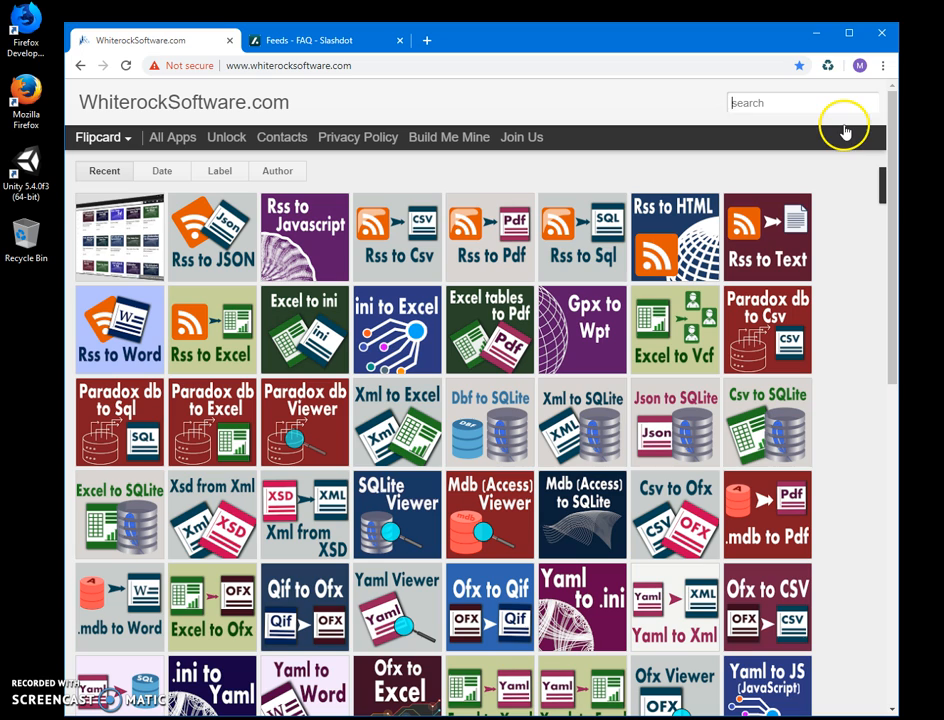
Search WhiterockSoftware.com for 'rss' to list the matching tools.
left_click(800, 104)
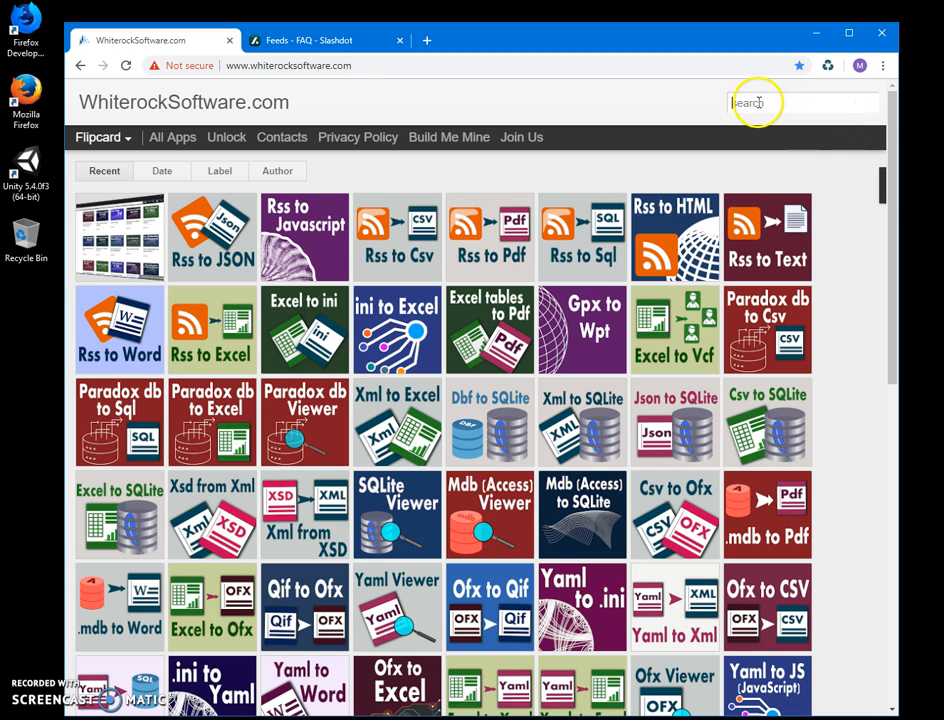
type("rss")
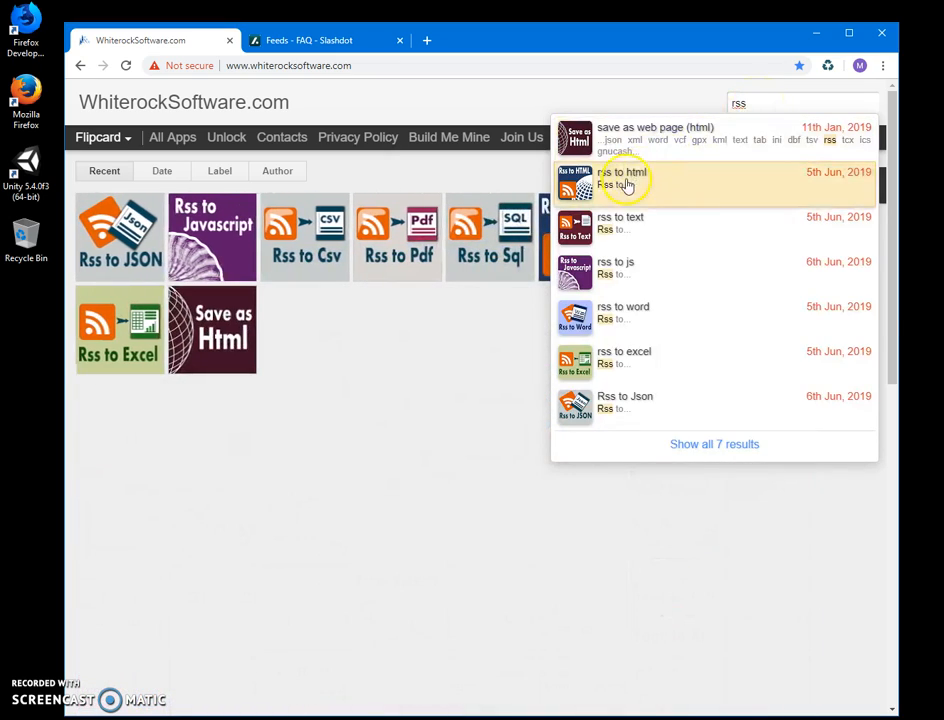
Download Rss to Html from its app page and open the RsstoHtmlSetup.zip archive.
left_click(622, 176)
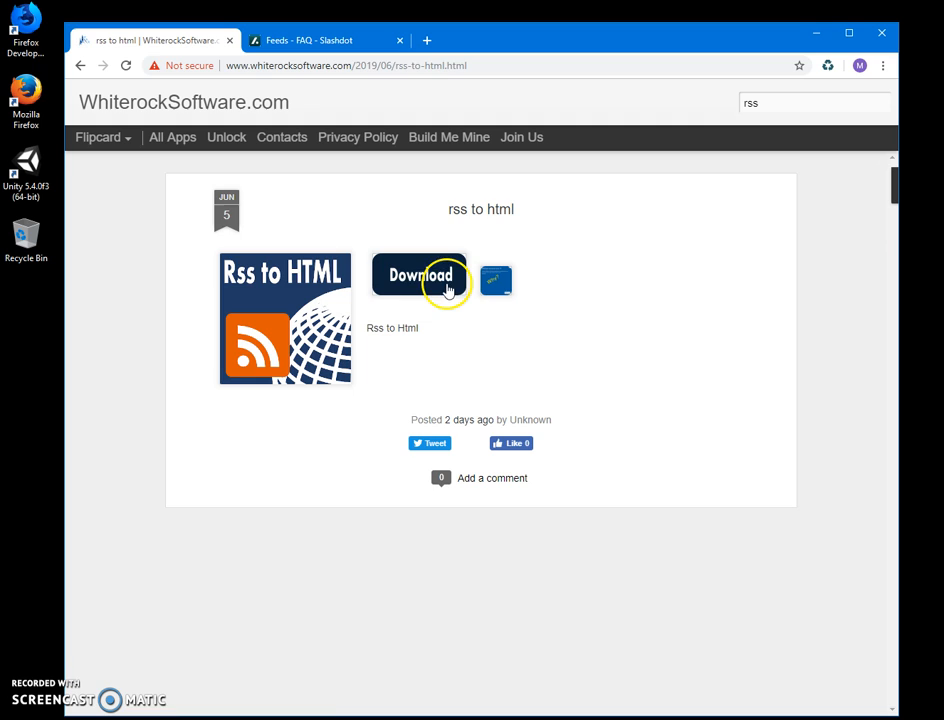
left_click(418, 276)
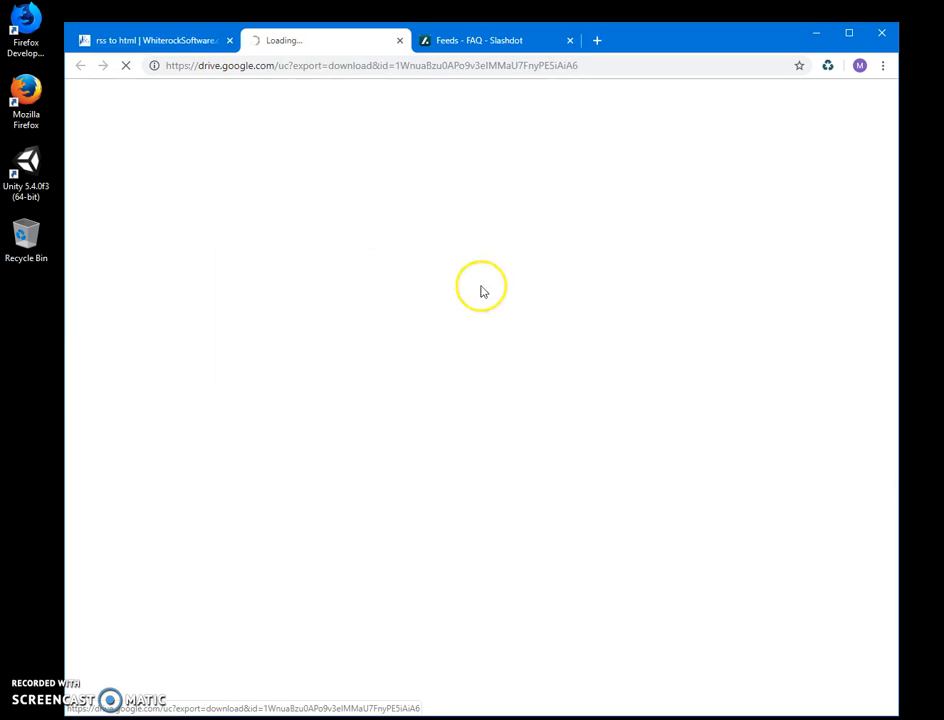
mouse_move(468, 276)
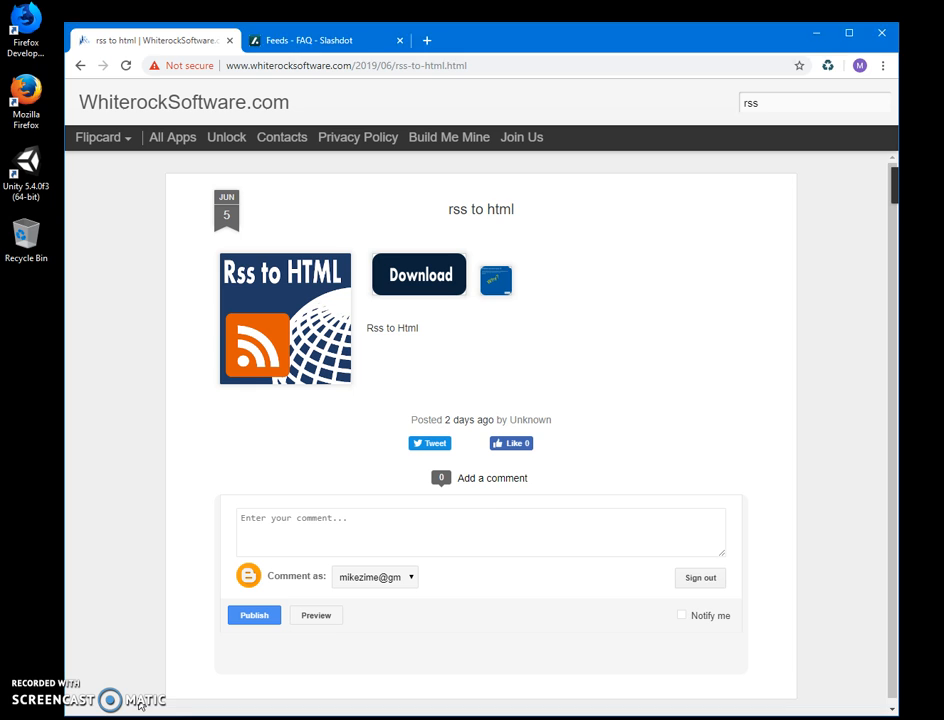
left_click(418, 274)
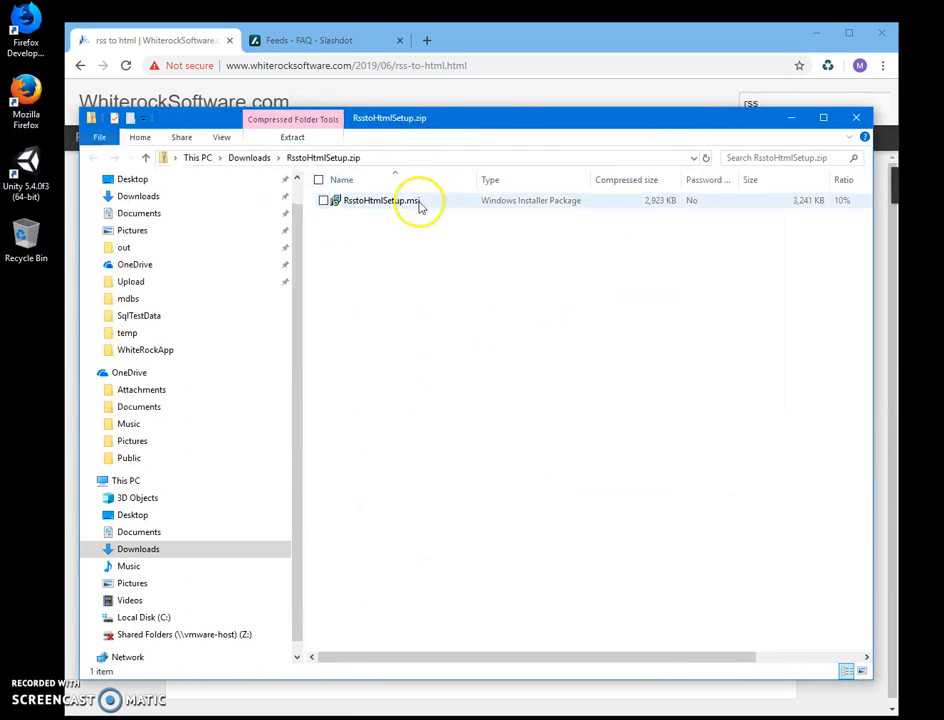
Install Rss to Html from RsstoHtmlSetup.msi, allowing UAC and finishing the wizard.
double_click(376, 200)
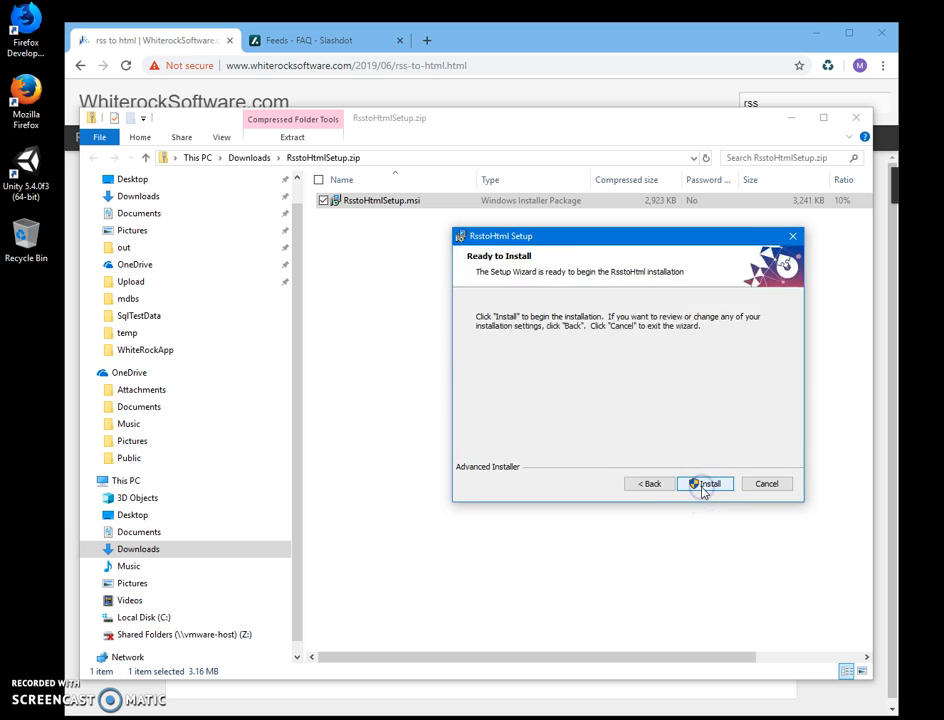
left_click(712, 482)
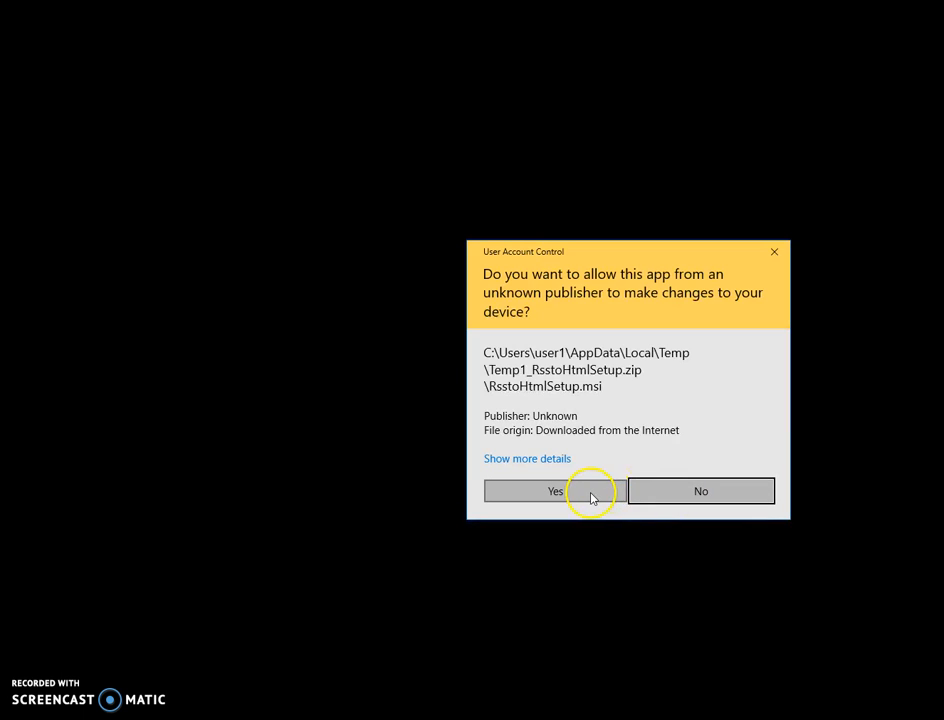
left_click(528, 492)
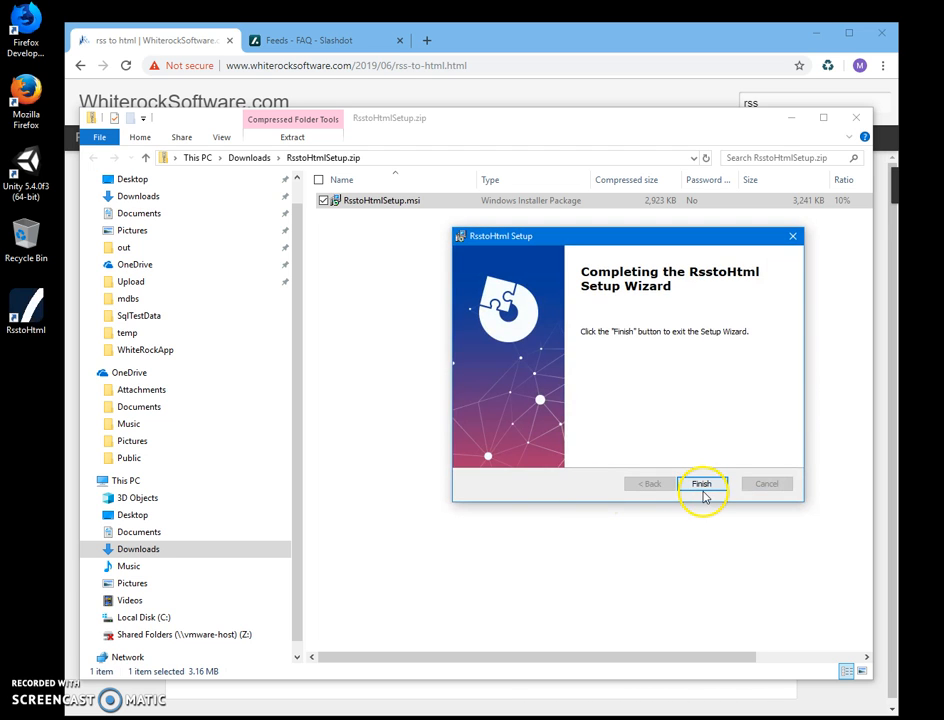
left_click(704, 482)
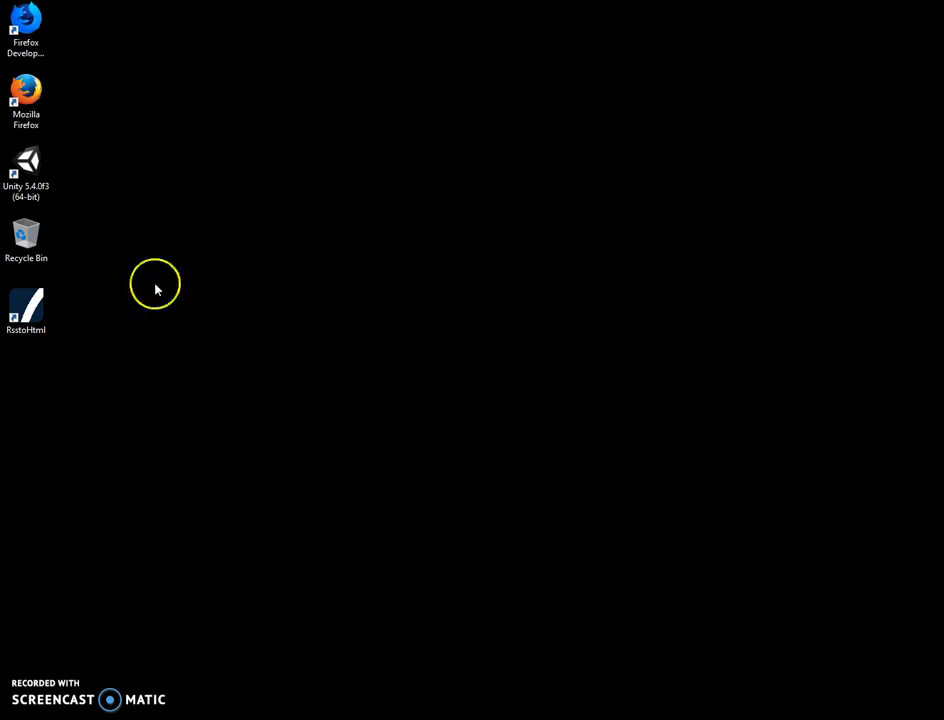
Launch RsstoHtml from the desktop and cancel its input file chooser.
double_click(24, 300)
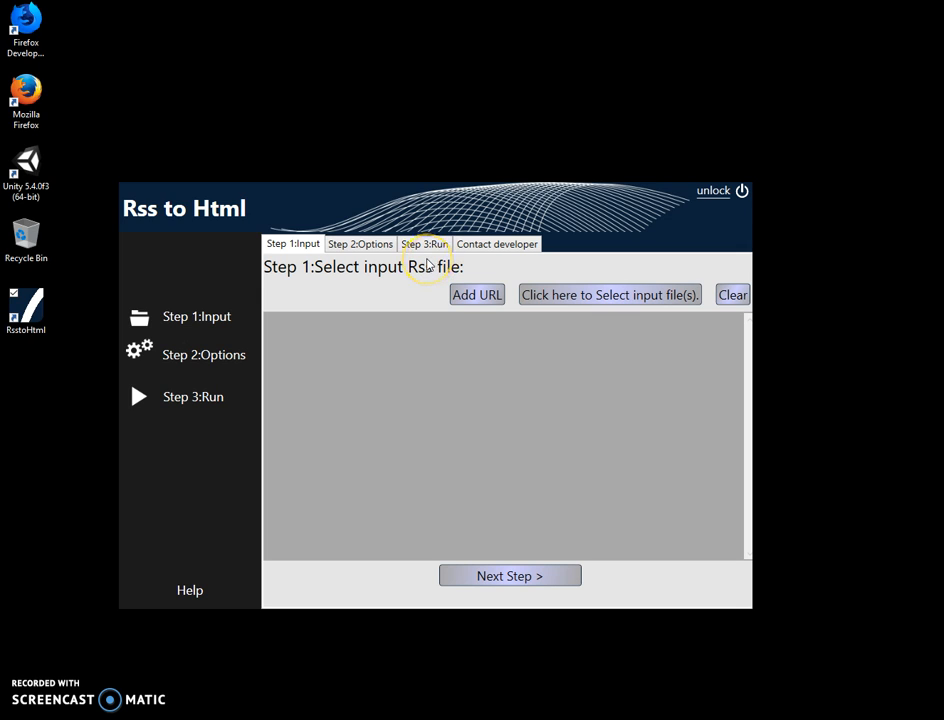
mouse_move(372, 280)
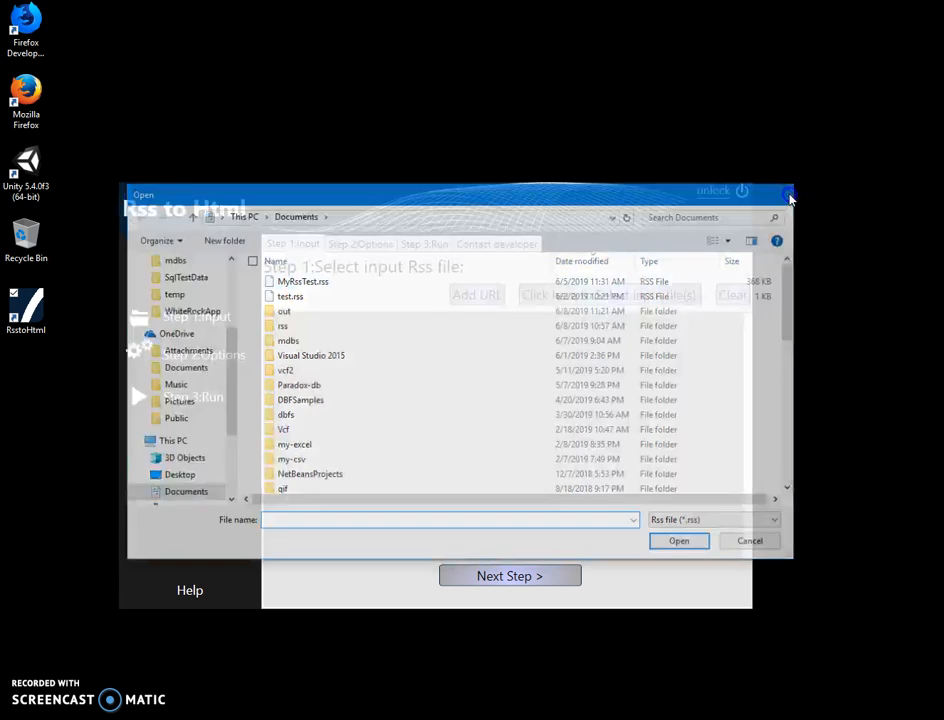
left_click(748, 540)
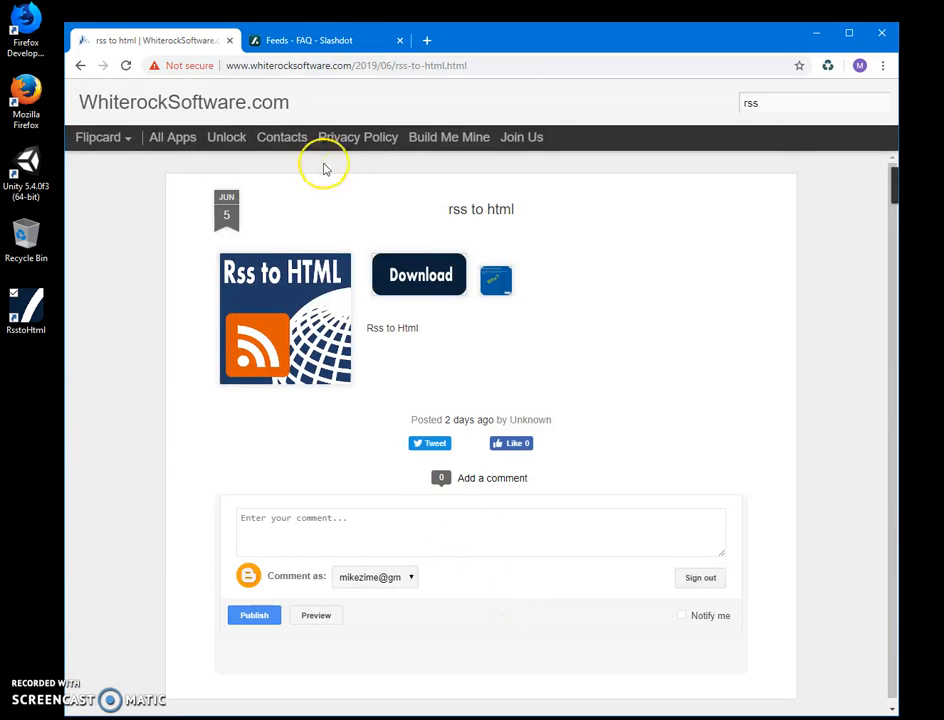
Copy the link address of Slashdot's main RSS 1.0 feed from the Feeds FAQ page.
left_click(330, 38)
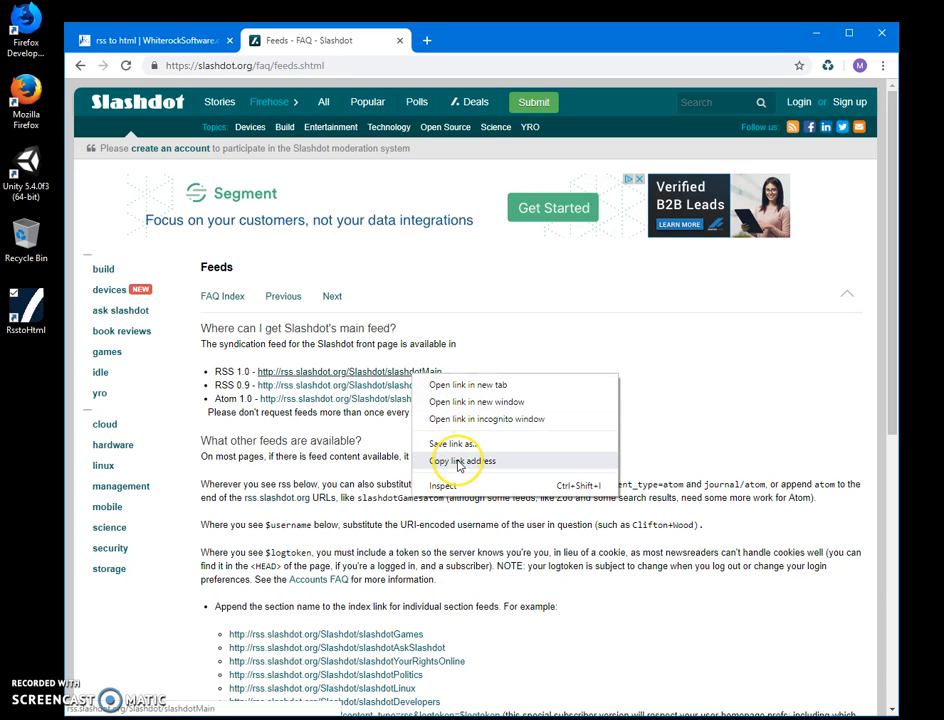
left_click(456, 460)
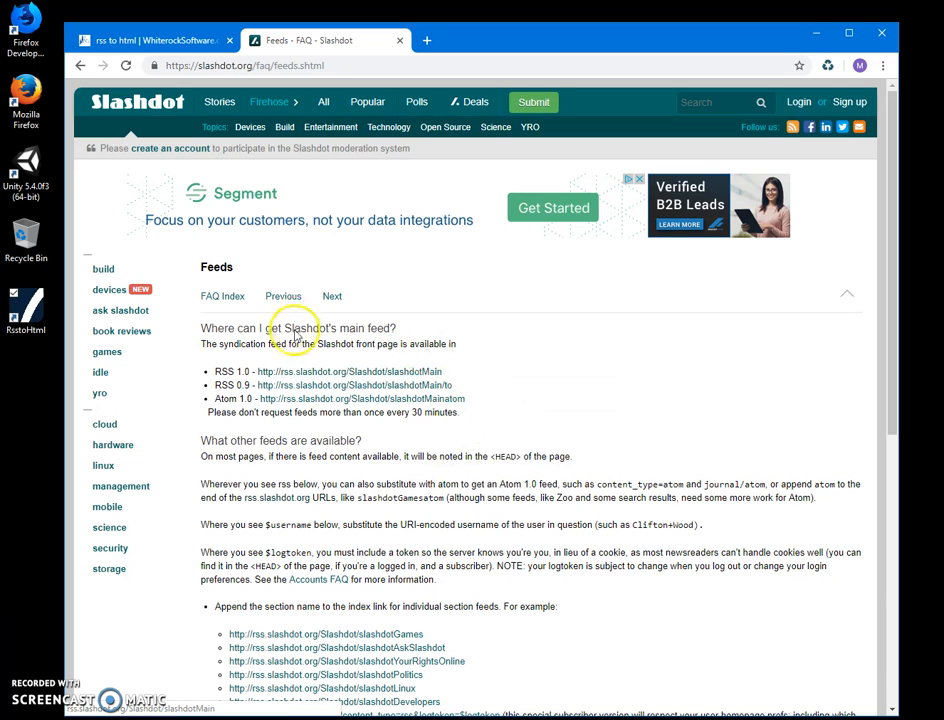
mouse_move(816, 36)
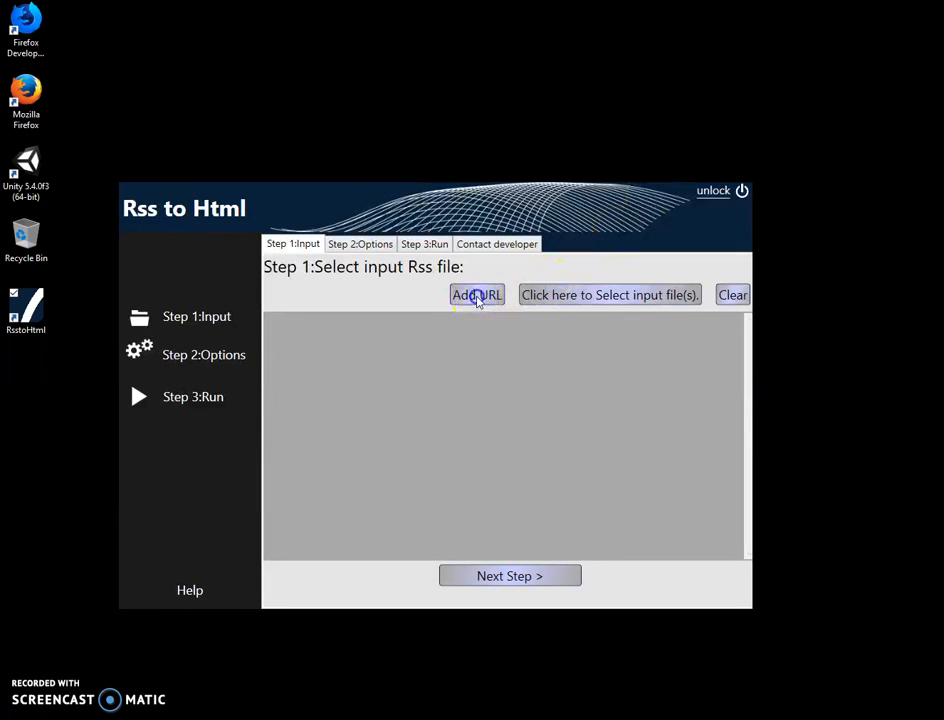
right_click(370, 404)
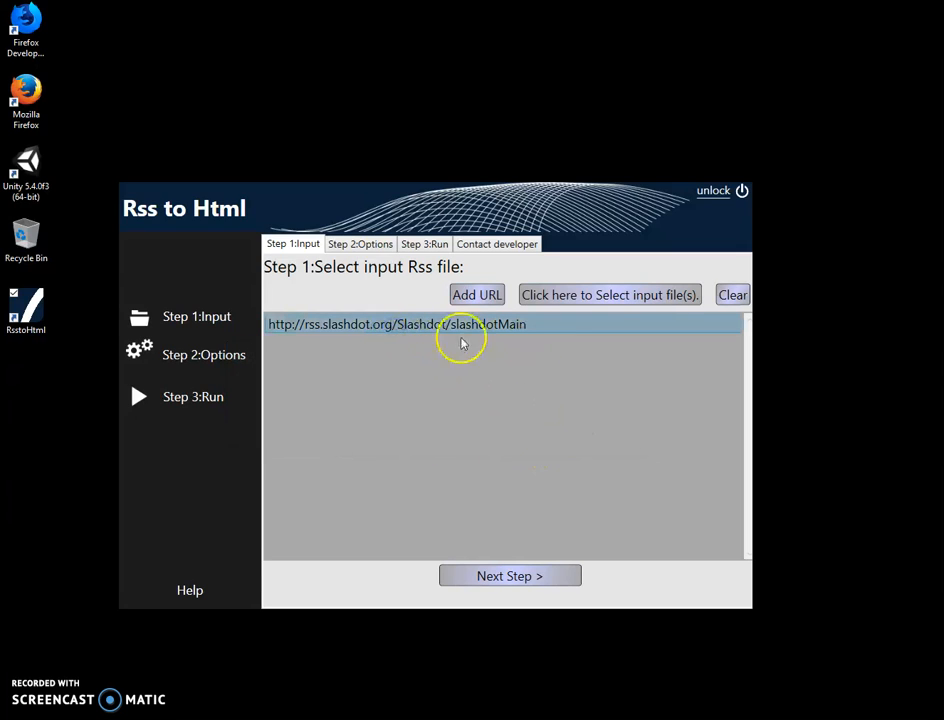
mouse_move(428, 340)
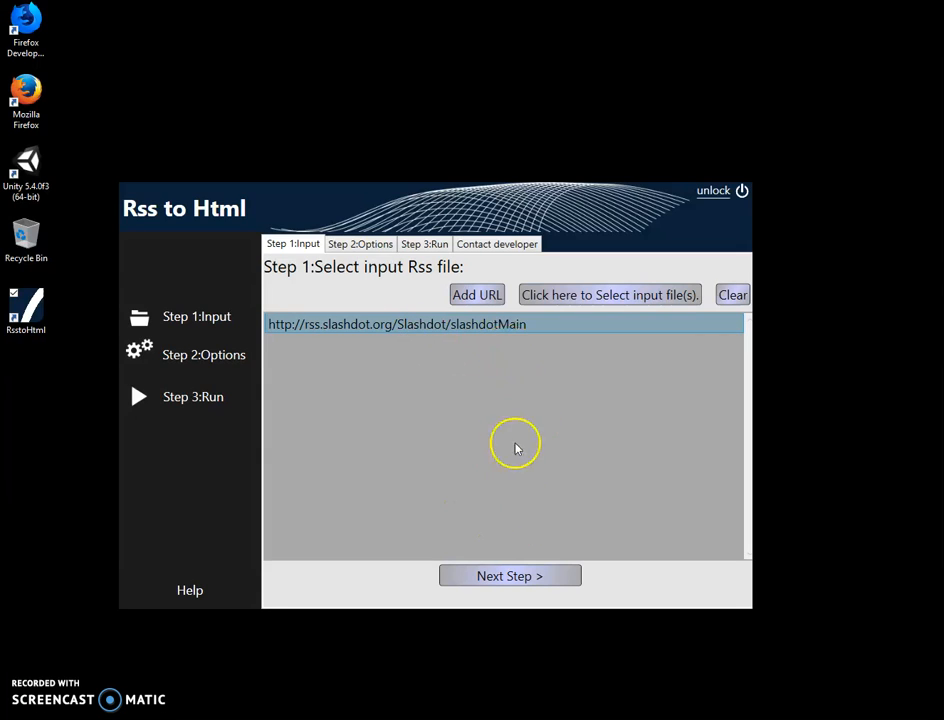
mouse_move(270, 360)
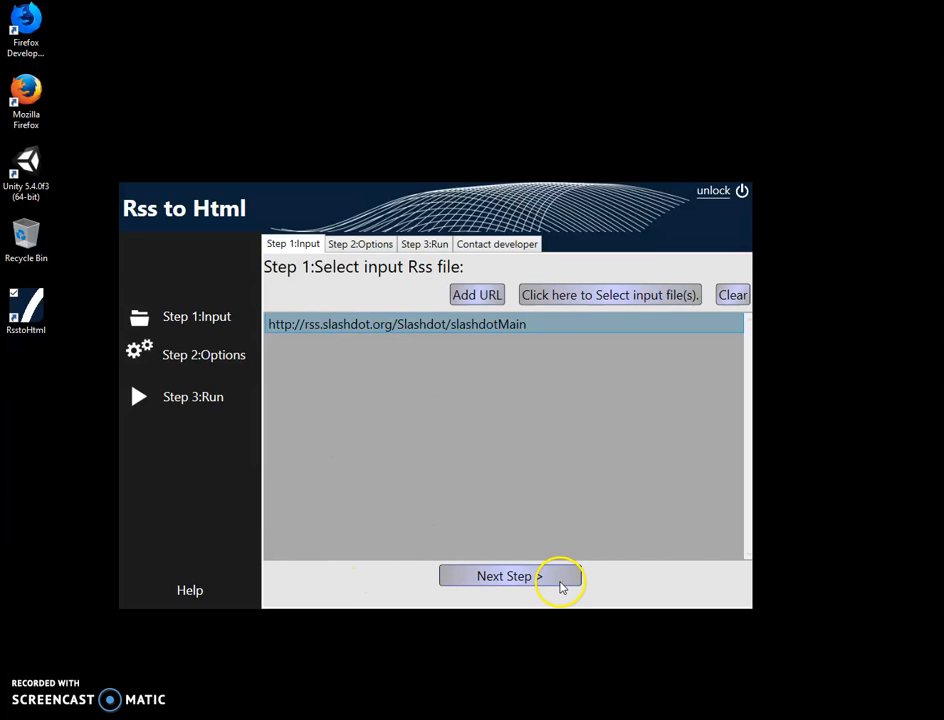
Choose Flat table format with the title column included, then advance to Run.
left_click(502, 576)
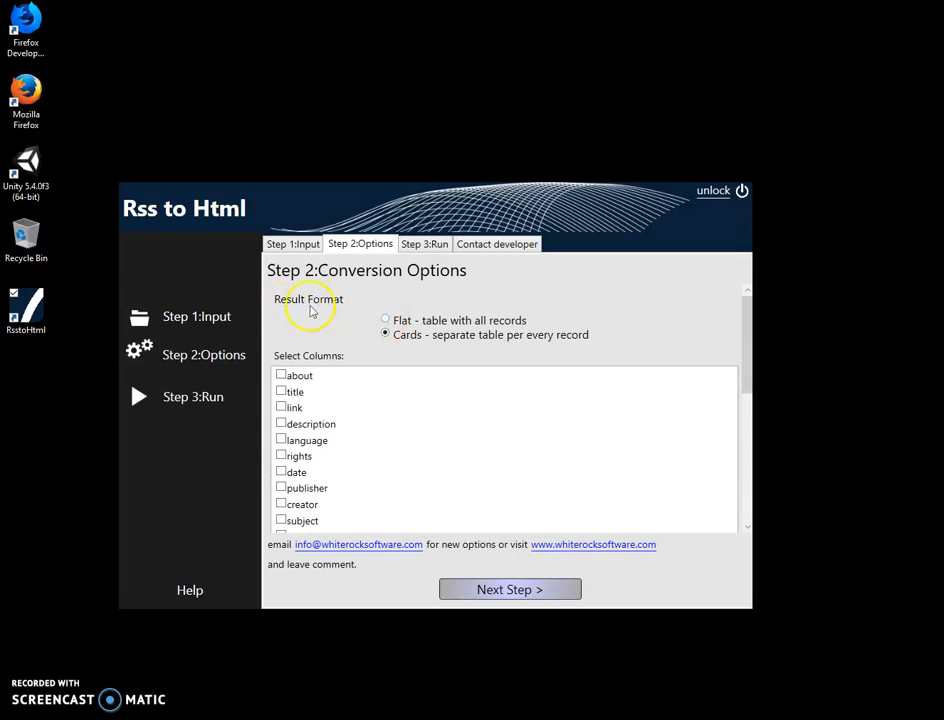
left_click(384, 320)
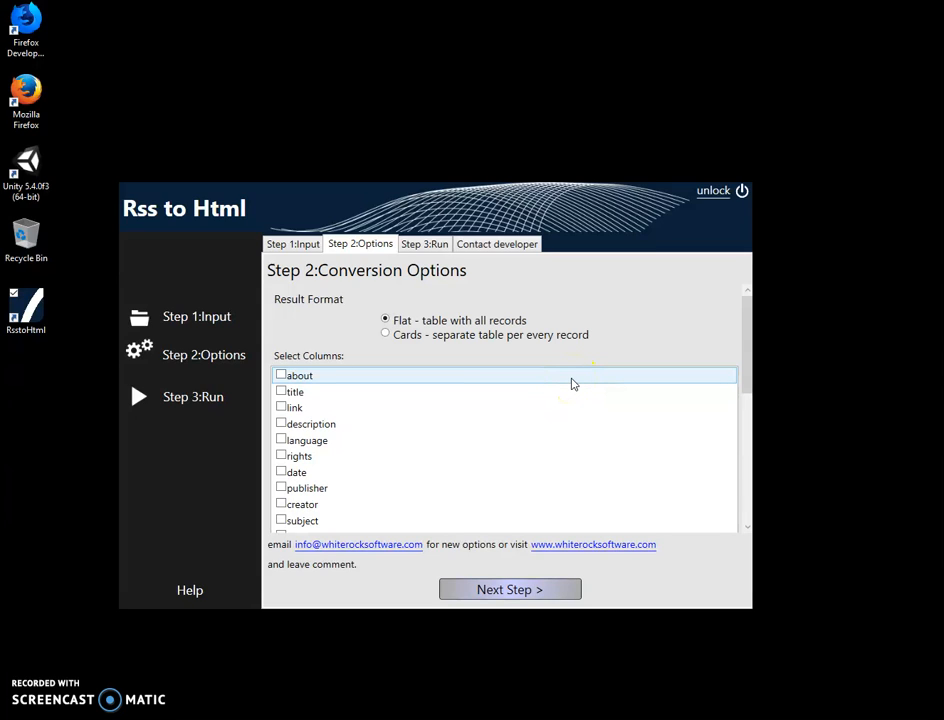
left_click(280, 390)
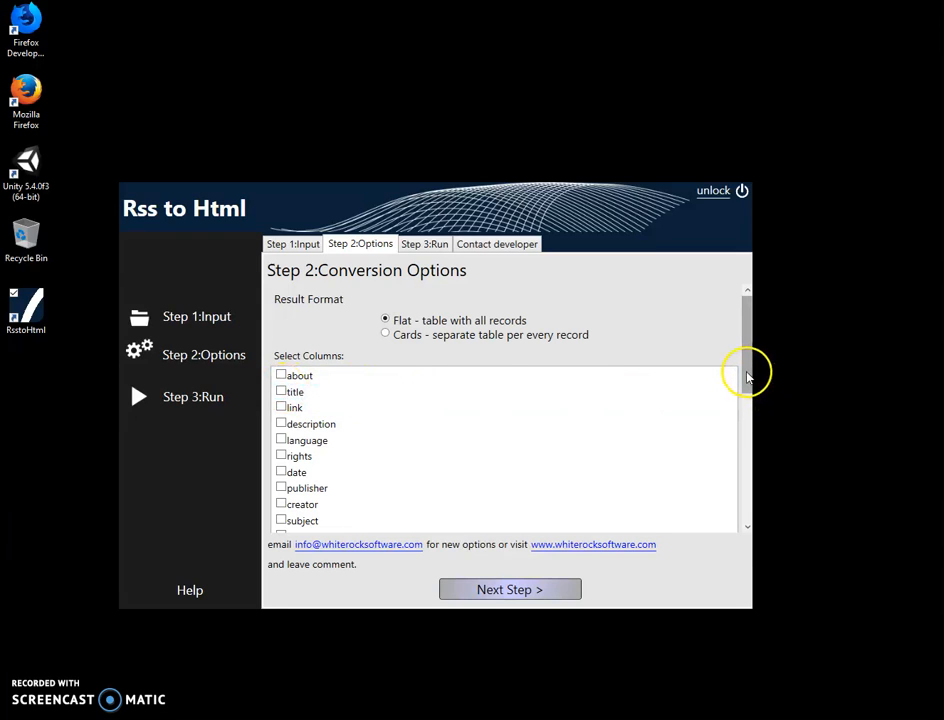
left_click(280, 390)
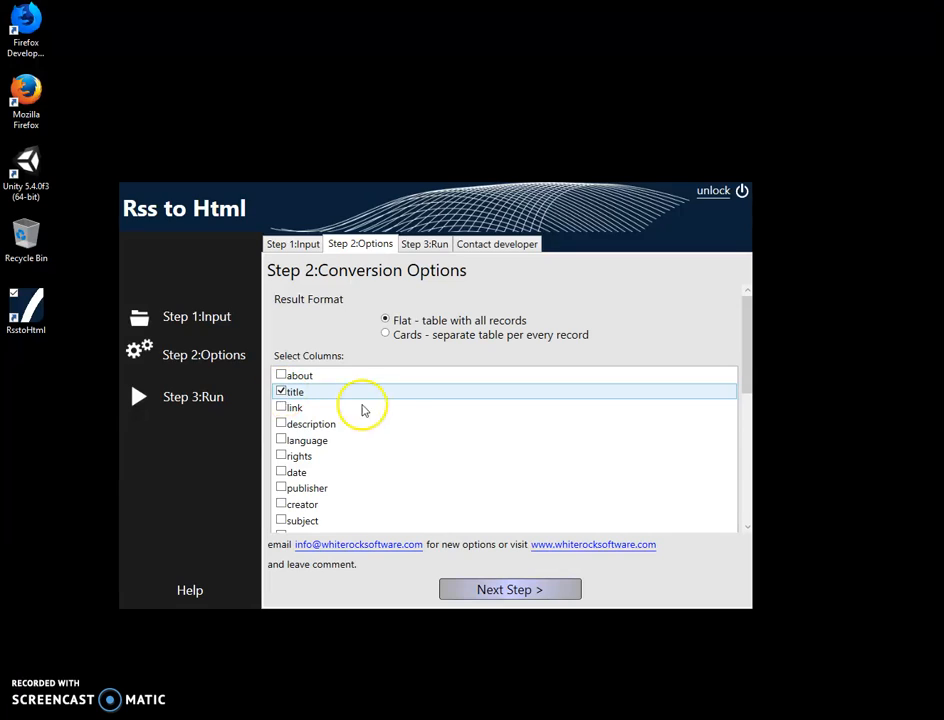
left_click(508, 588)
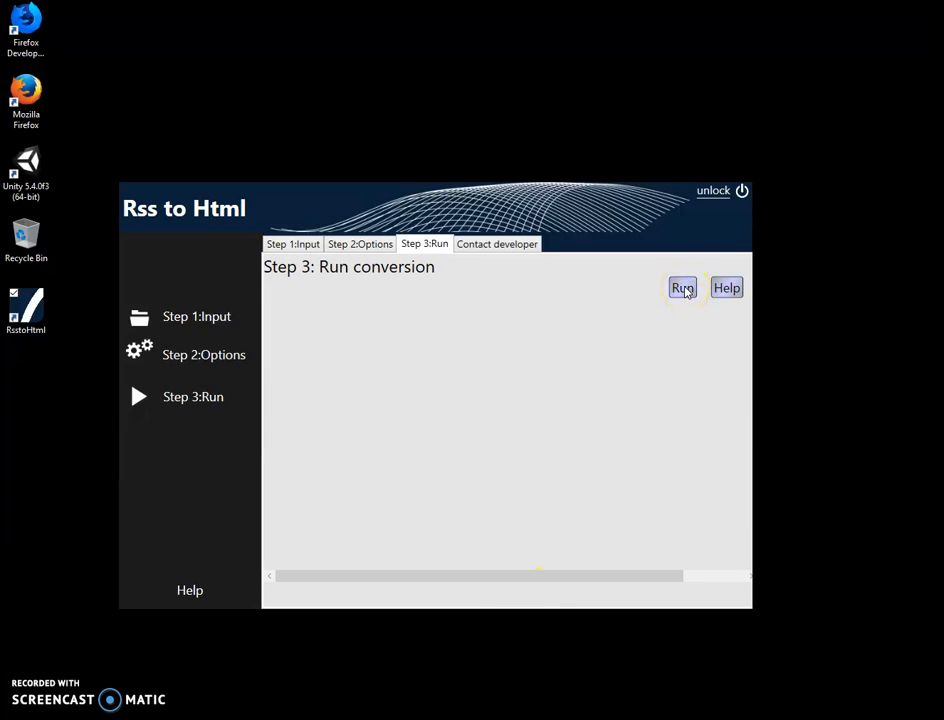
Run the conversion and save the flat-table HTML into Documents\out.
left_click(682, 288)
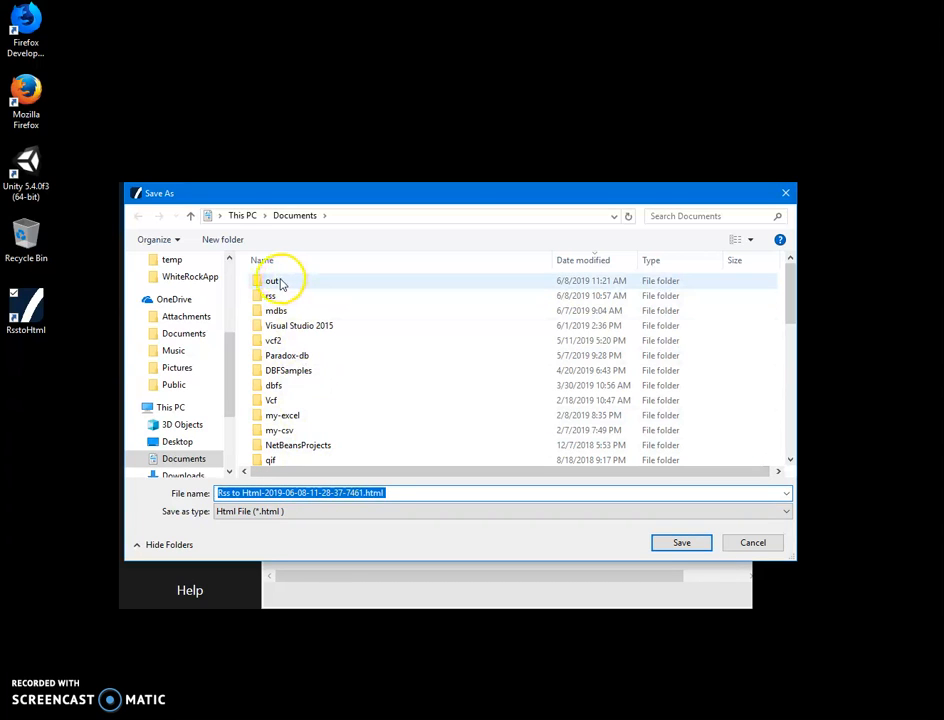
double_click(272, 280)
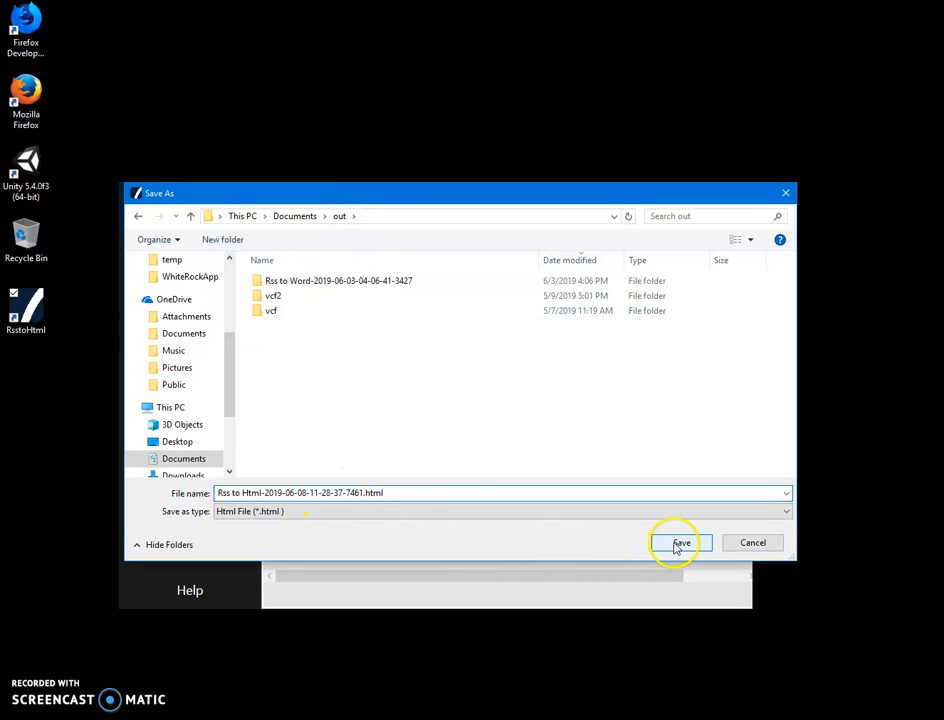
left_click(680, 542)
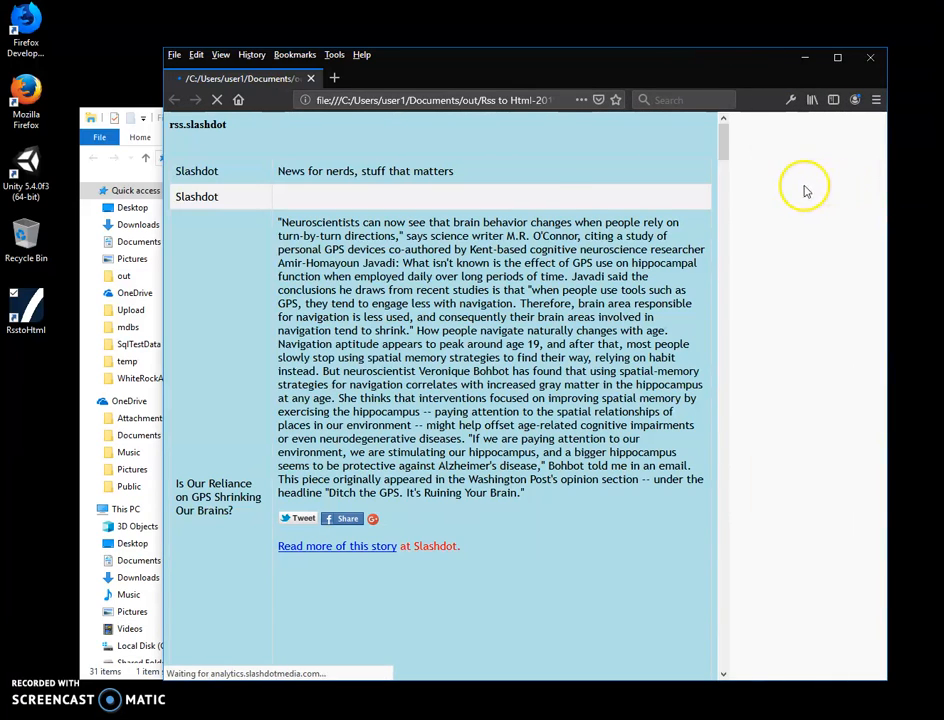
Scroll through the Slashdot story table in the converted HTML file.
scroll("down", 3)
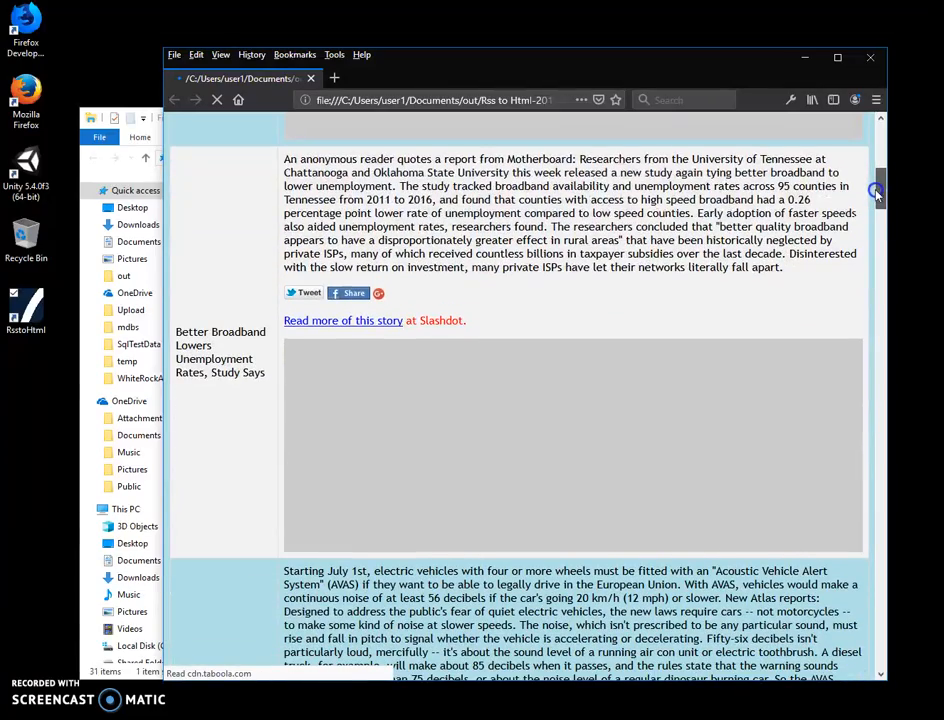
scroll("down", 3)
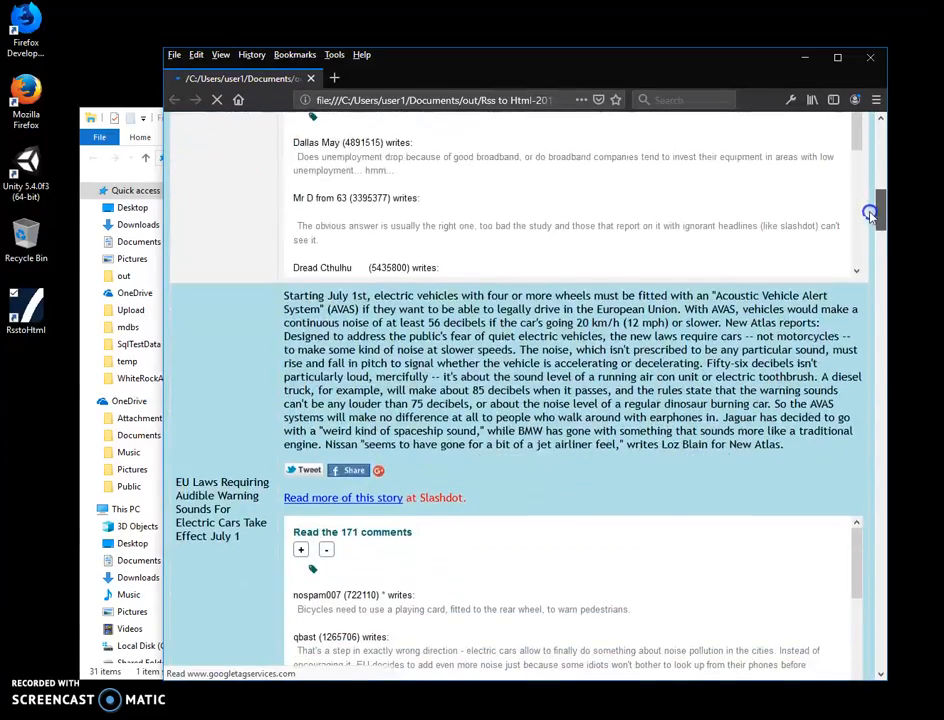
scroll("down", 3)
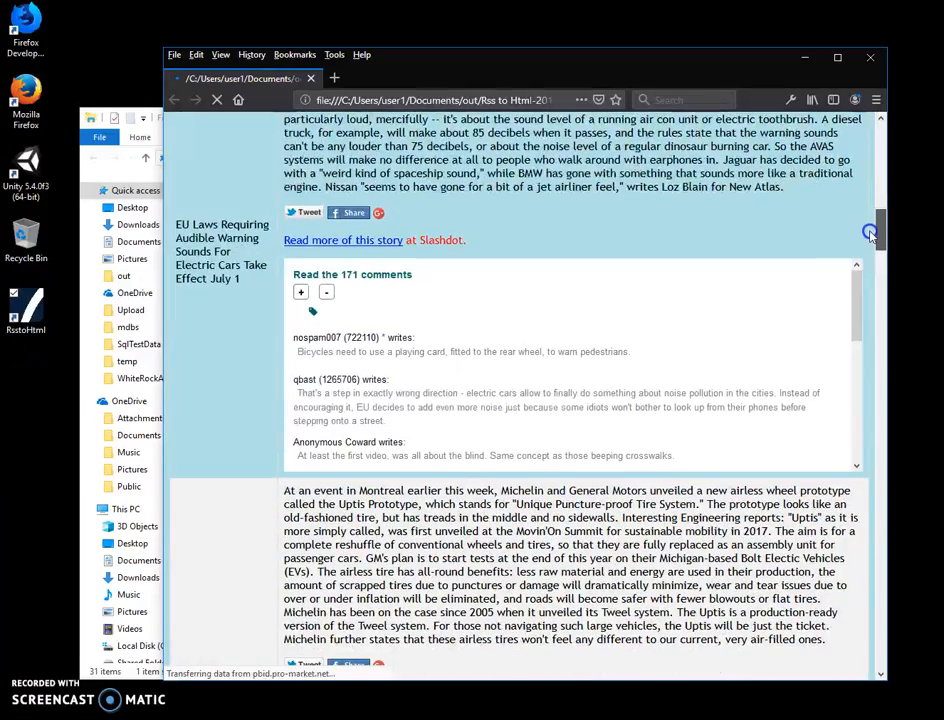
scroll("down", 3)
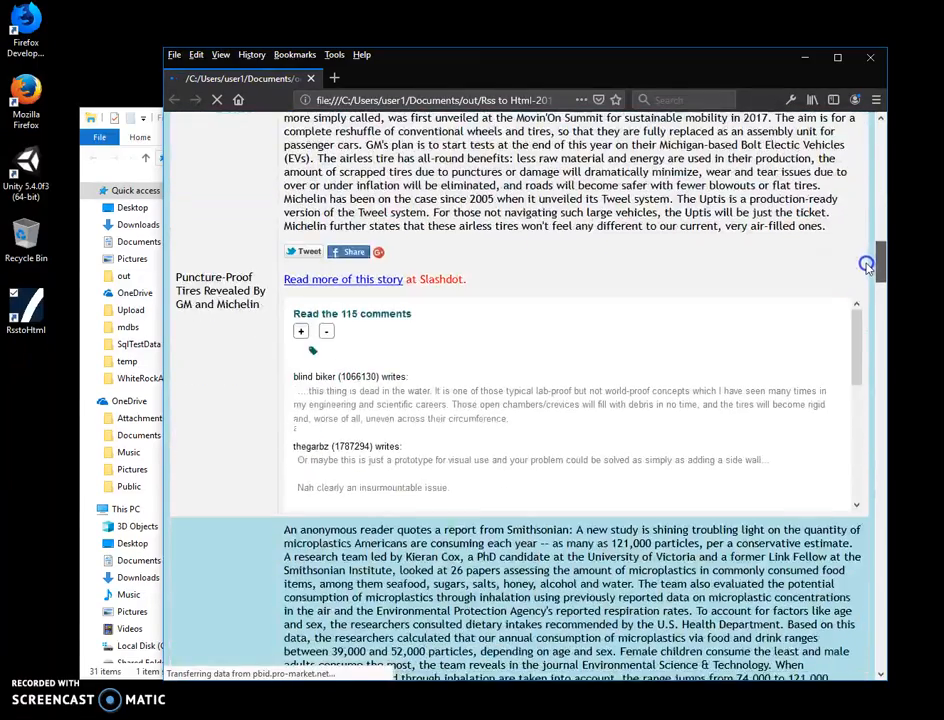
scroll("down", 3)
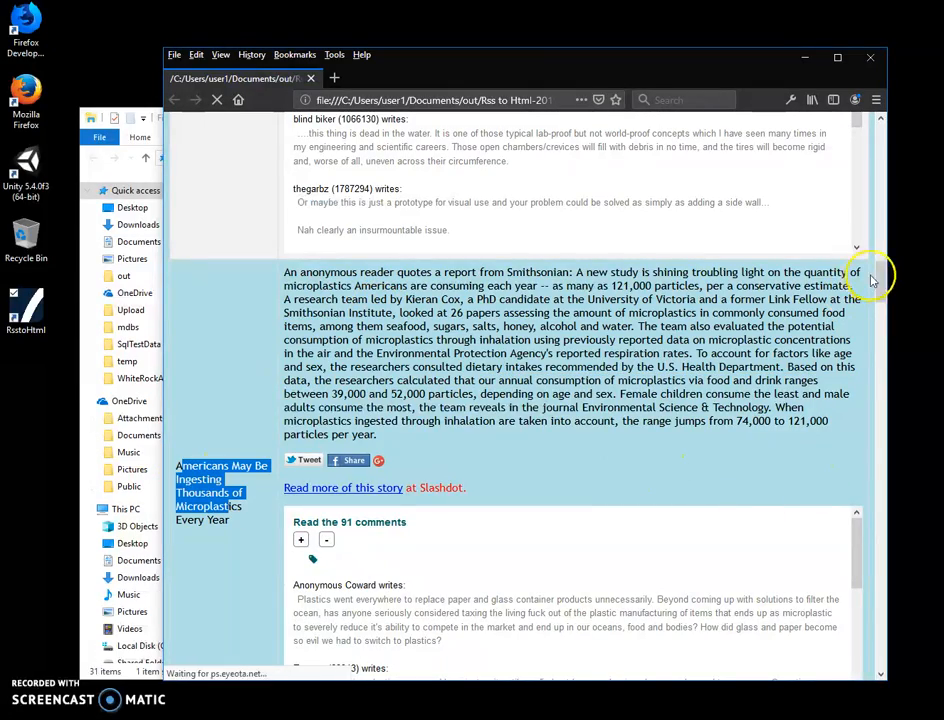
scroll("down", 3)
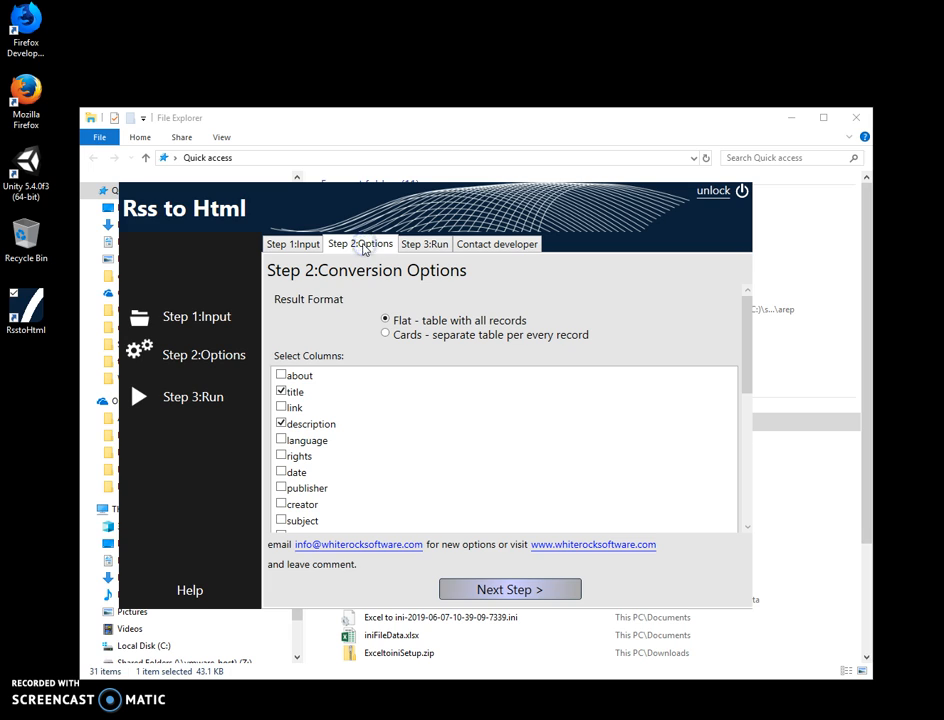
Switch to Cards format with date, creator, department and section columns, then move to Run.
left_click(384, 334)
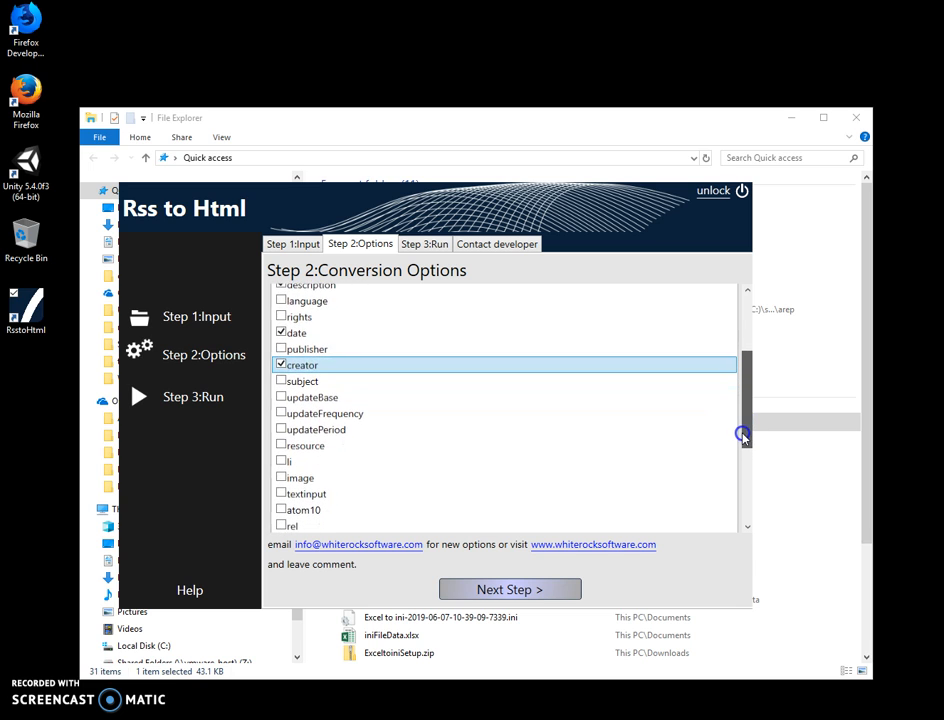
left_click_drag(744, 436, 744, 492)
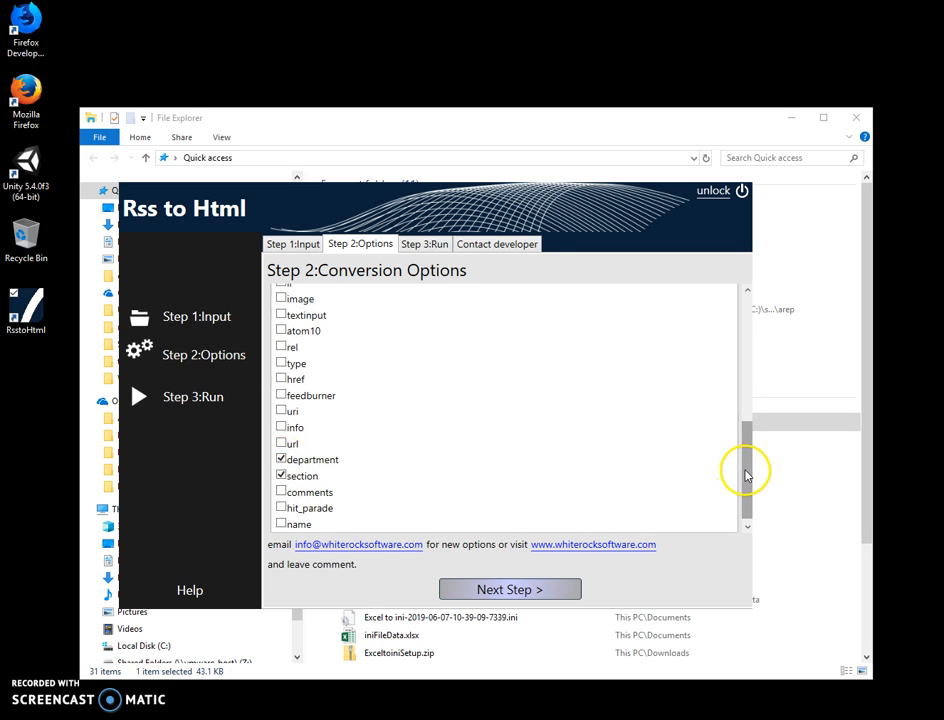
scroll("down", 3)
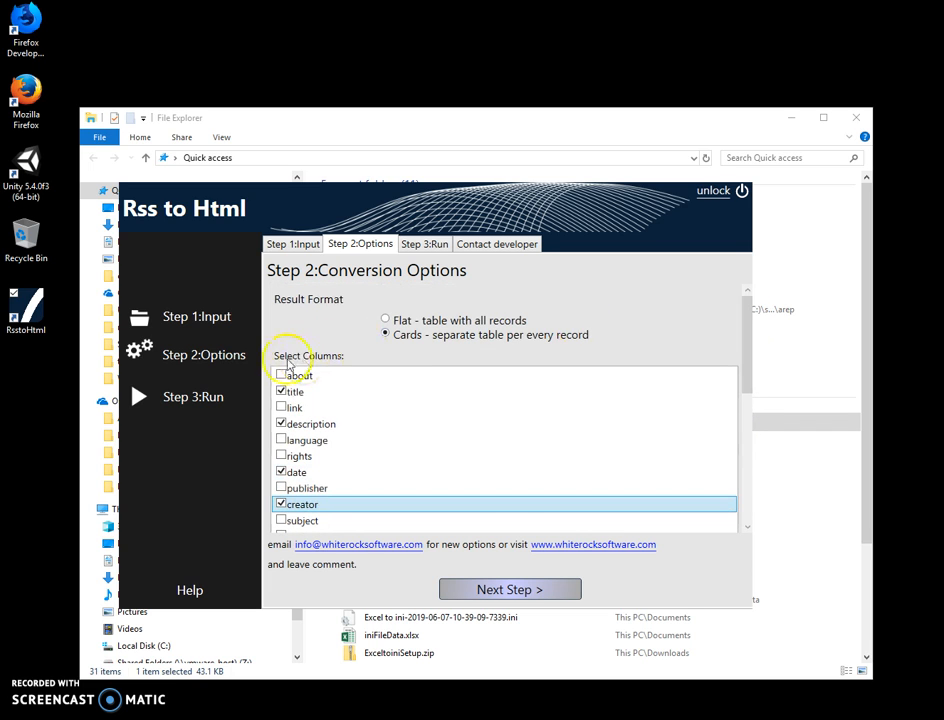
left_click(684, 288)
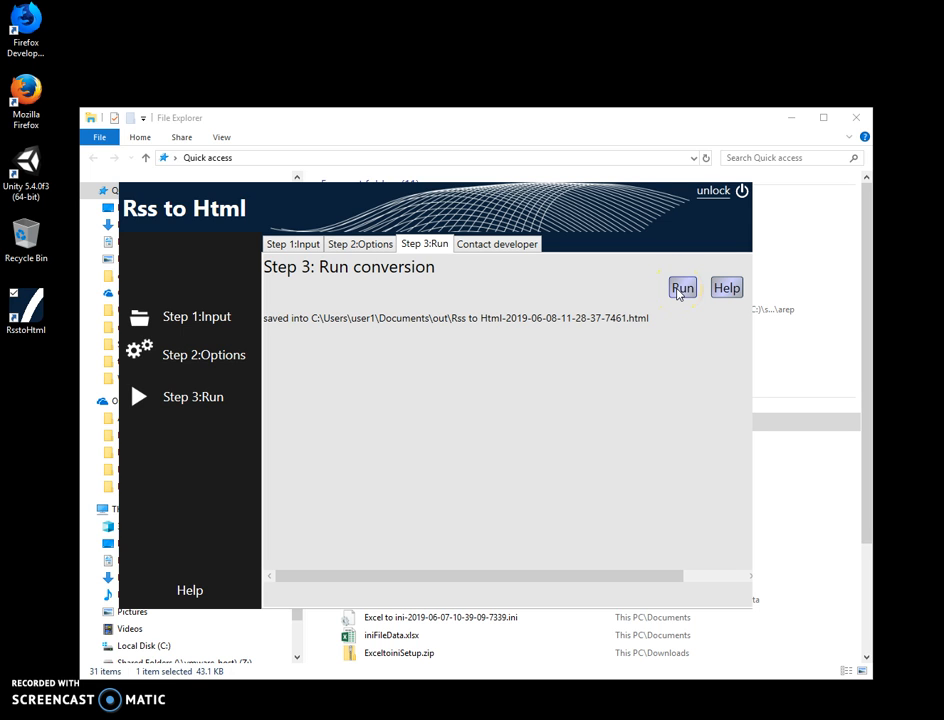
Run the cards conversion, save it as Rss-cards.html in the out folder and open it in Firefox.
left_click(682, 288)
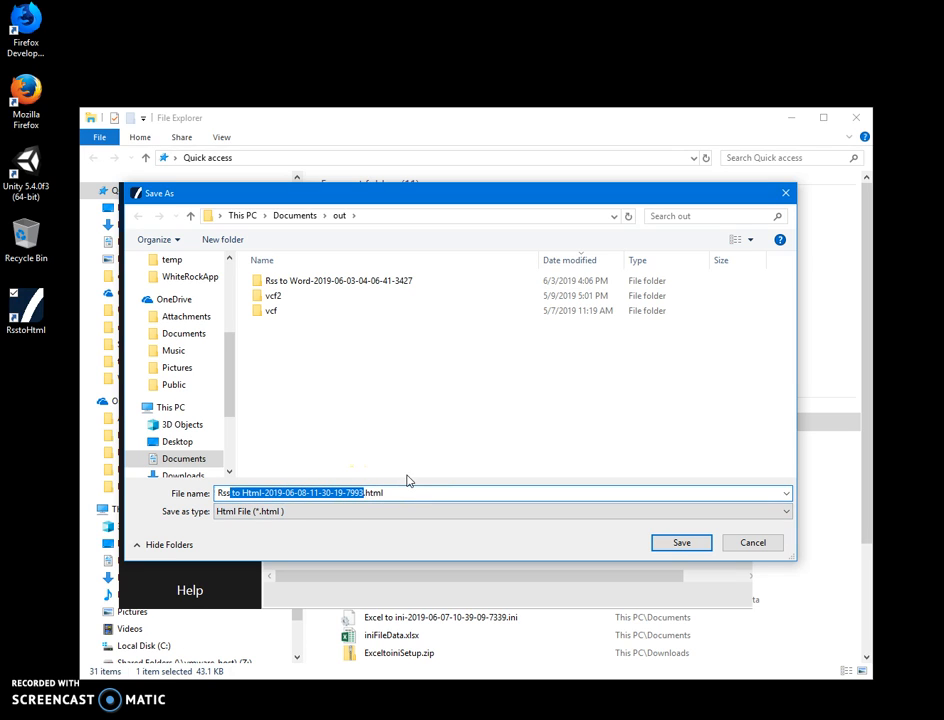
left_click(680, 542)
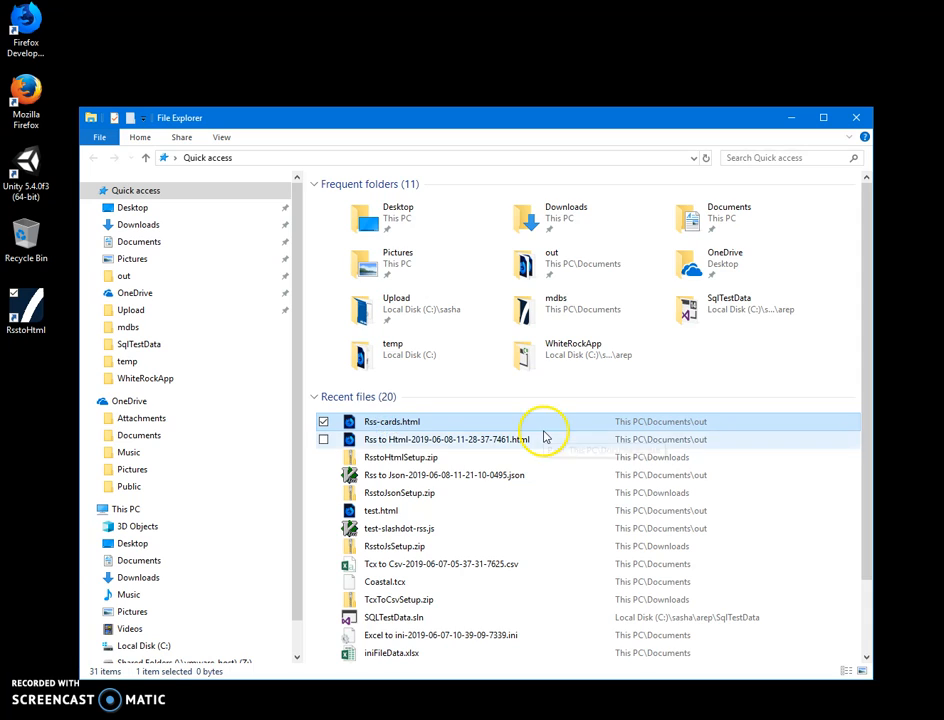
double_click(392, 420)
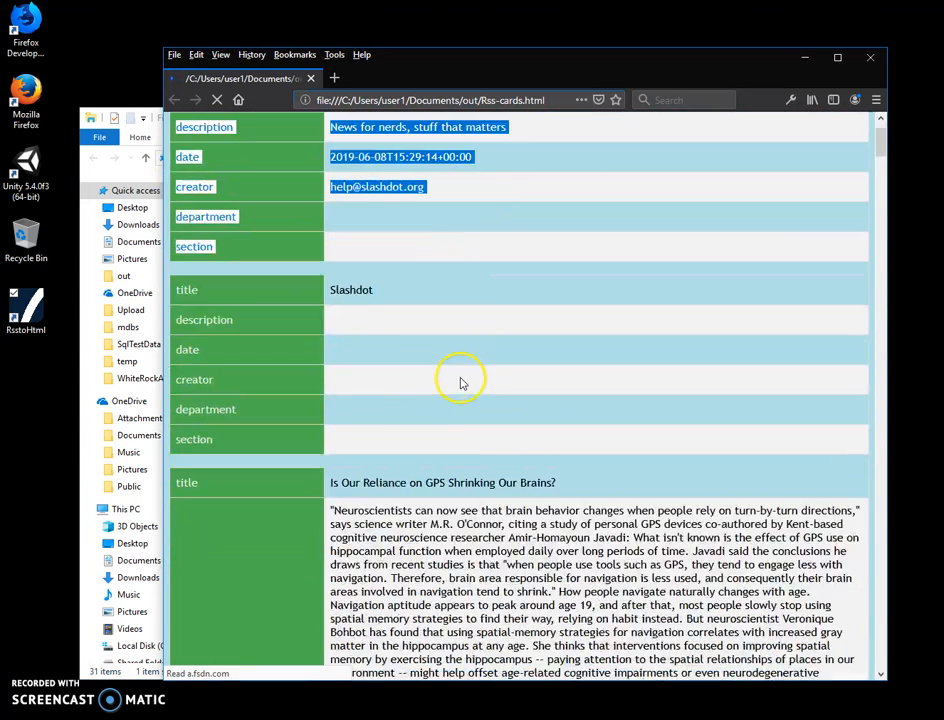
Scroll through the Slashdot story cards showing each record's date, creator, department and section.
scroll("down", 3)
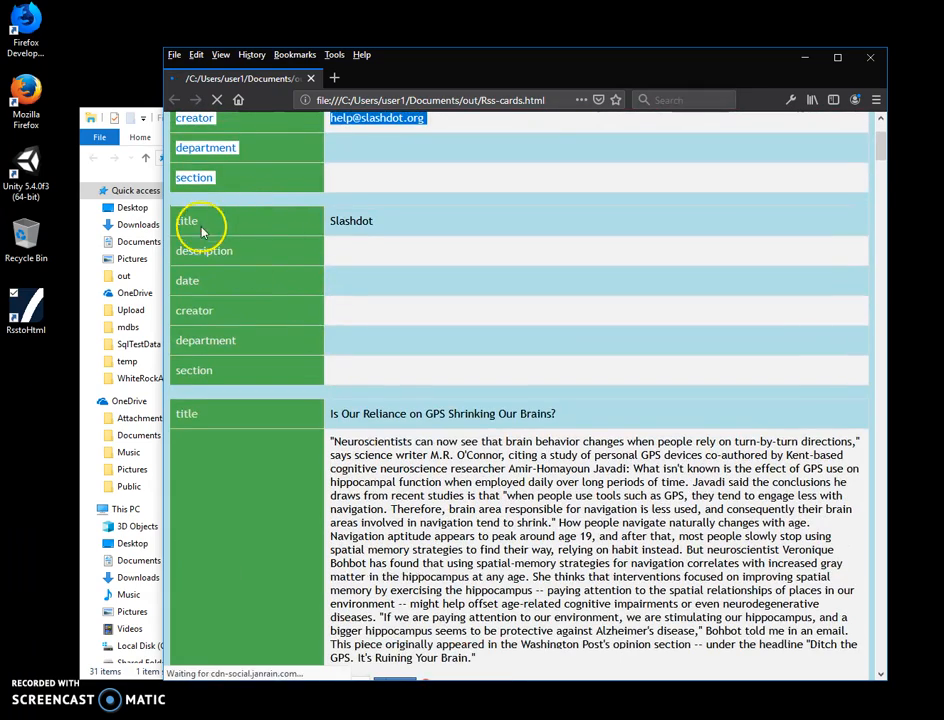
scroll("down", 3)
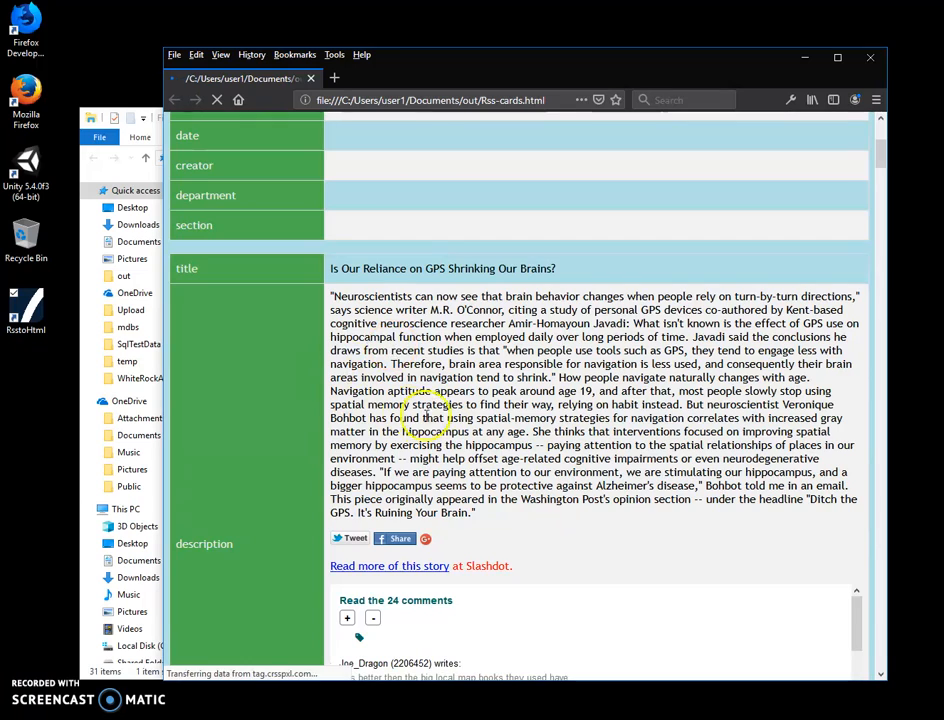
scroll("down", 3)
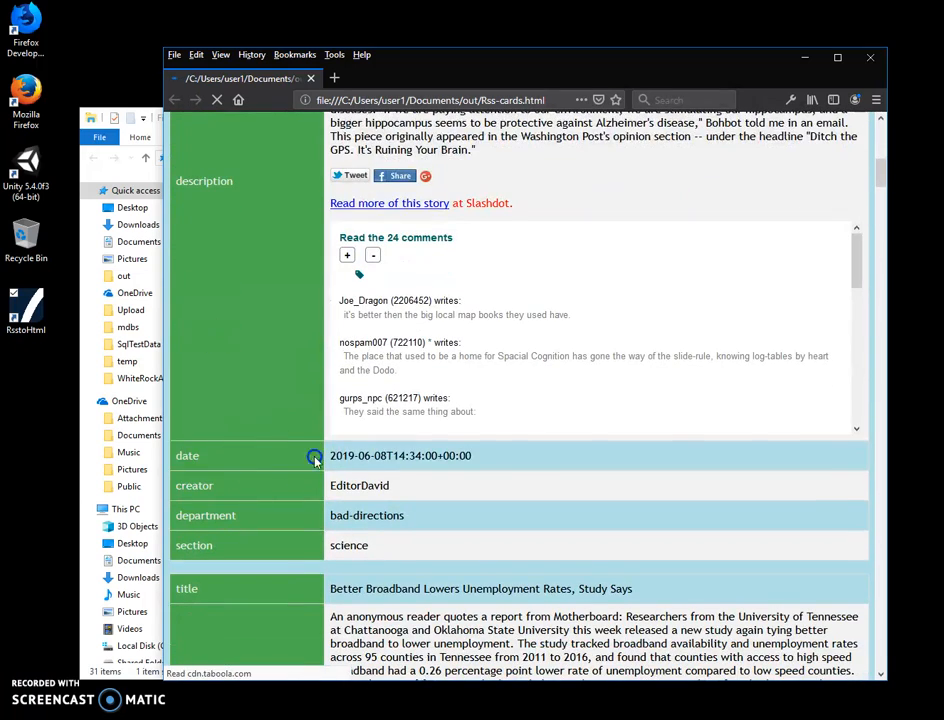
double_click(360, 486)
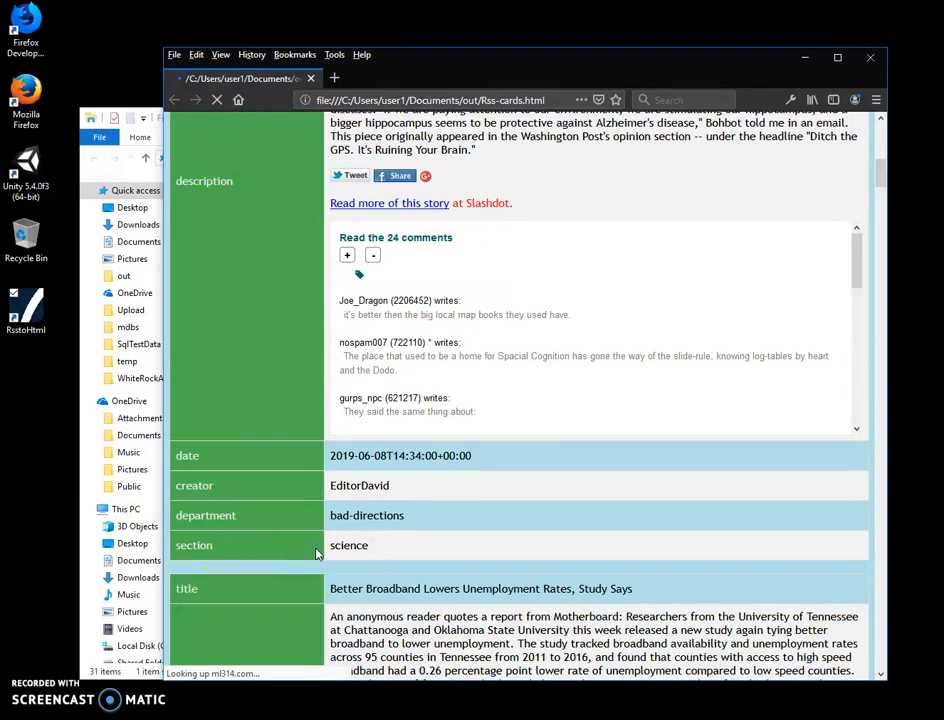
scroll("down", 3)
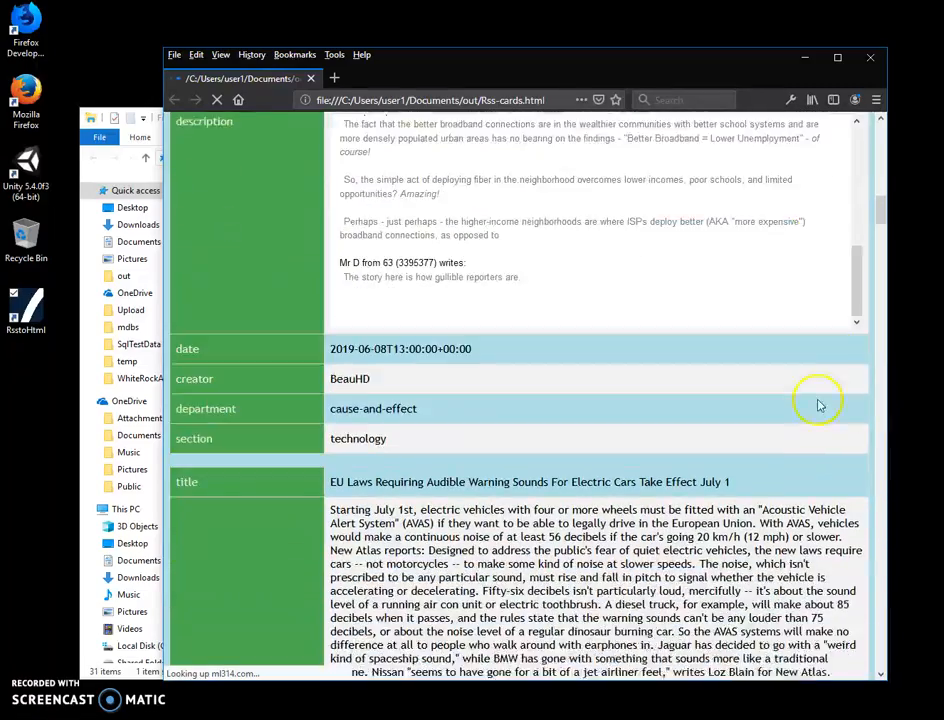
scroll("down", 3)
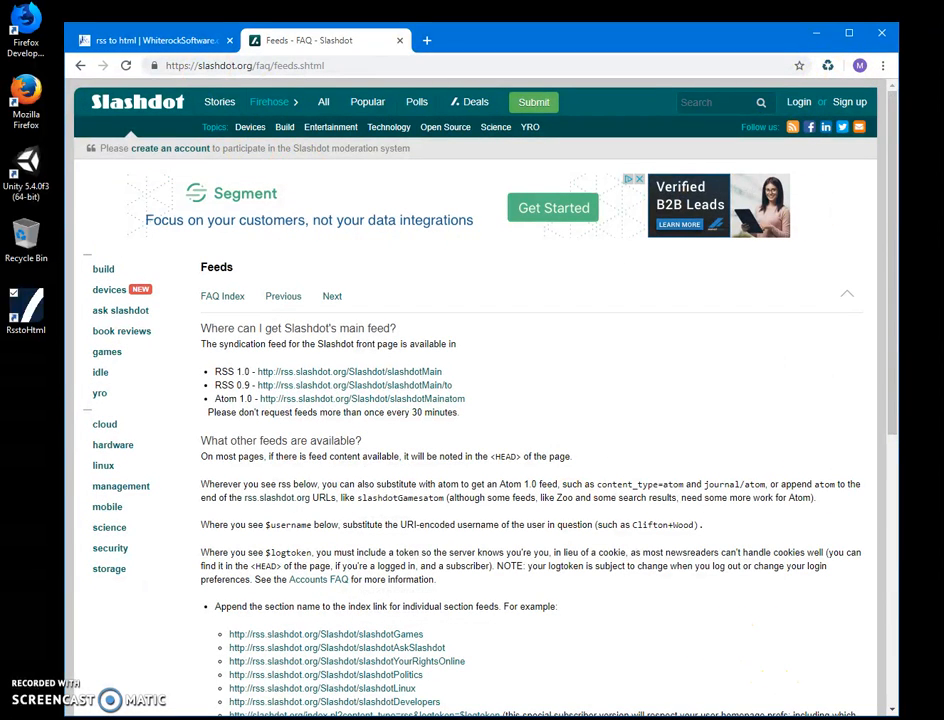
Return to the Rss to Html app page on WhiterockSoftware.com in Chrome.
left_click(160, 44)
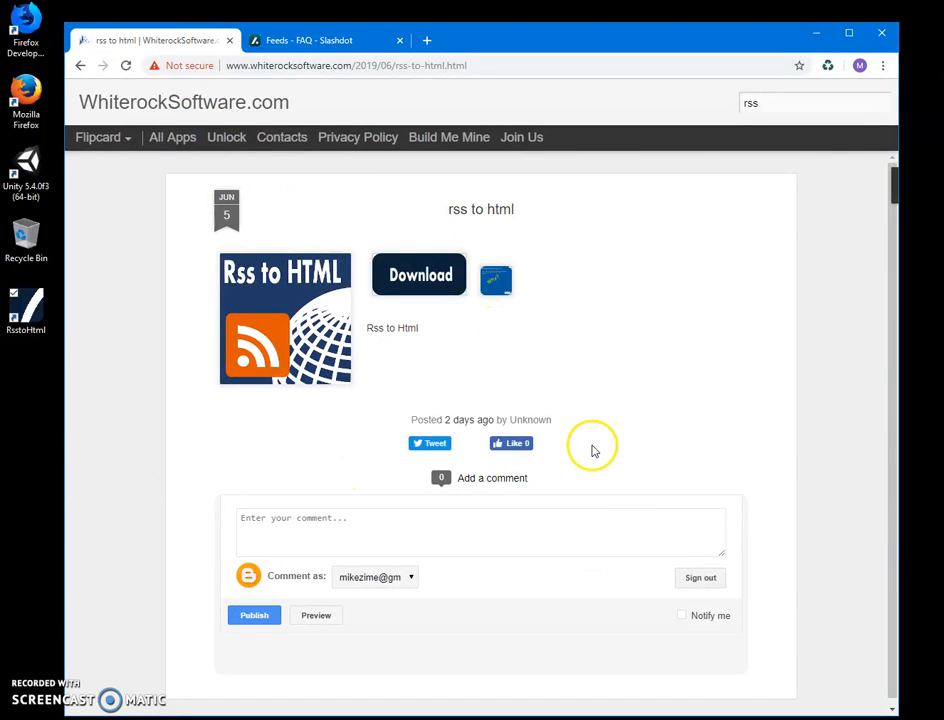
mouse_move(84, 592)
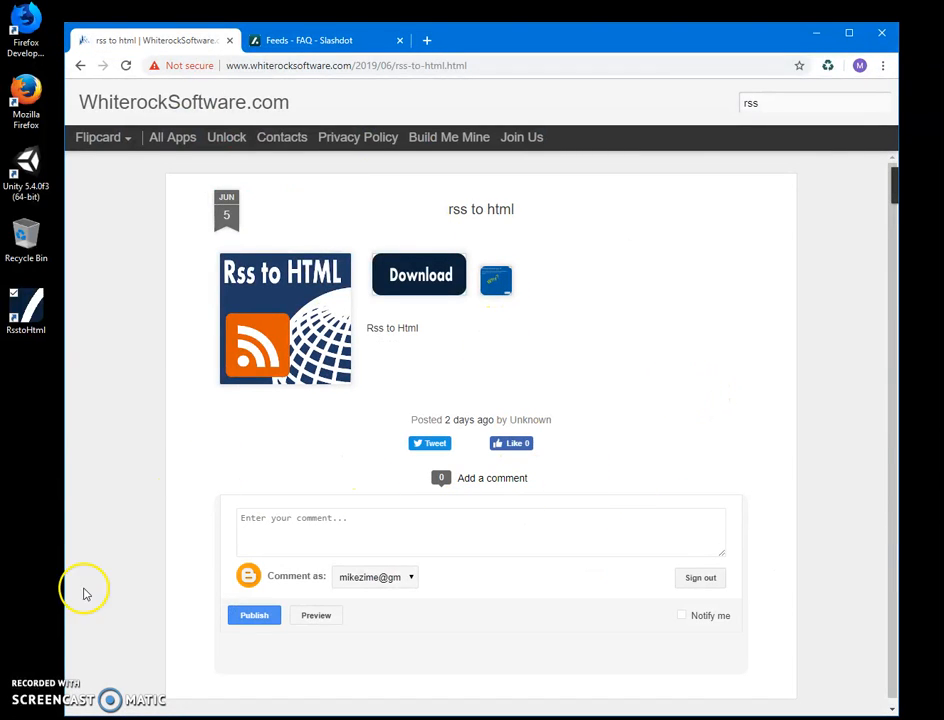